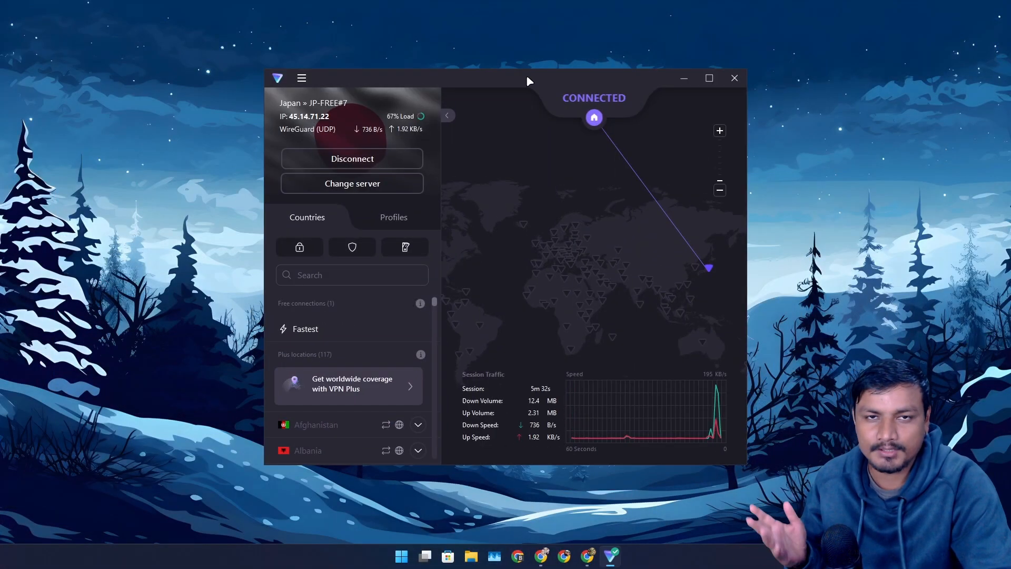
Minimize the Proton VPN window connected to Japan JP-FREE#7, revealing the desktop
left_click(735, 78)
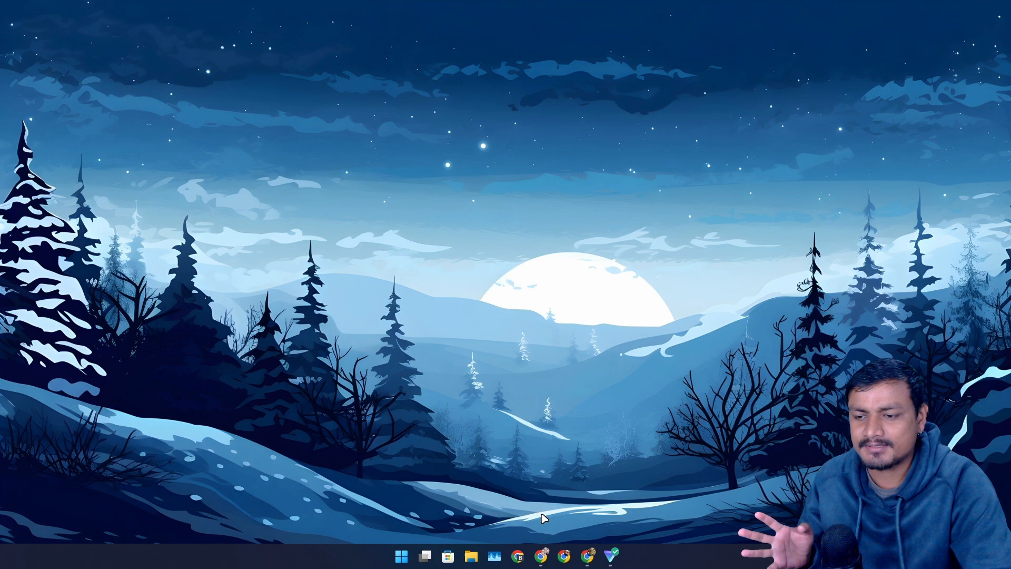
left_click(542, 556)
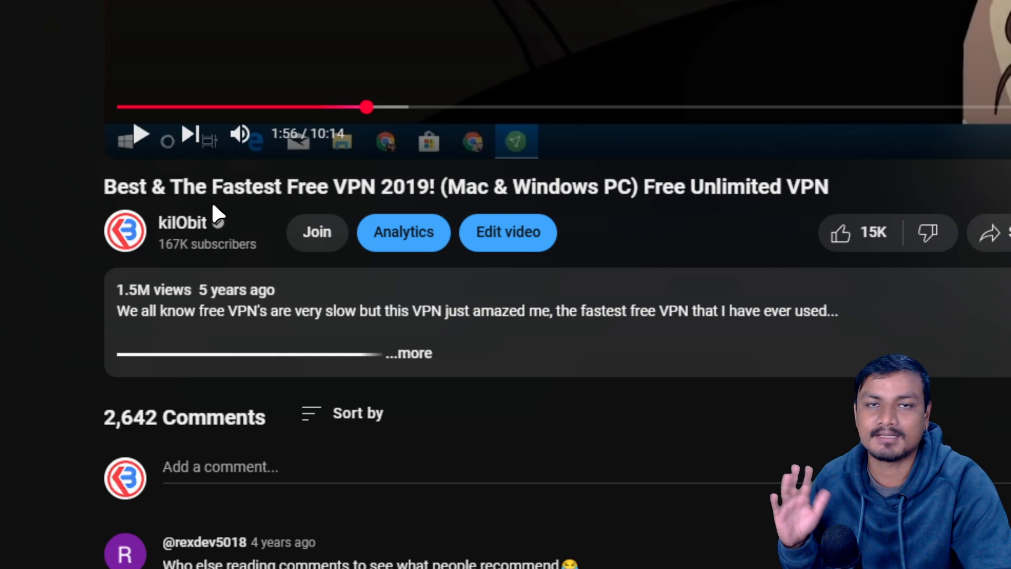
mouse_move(205, 307)
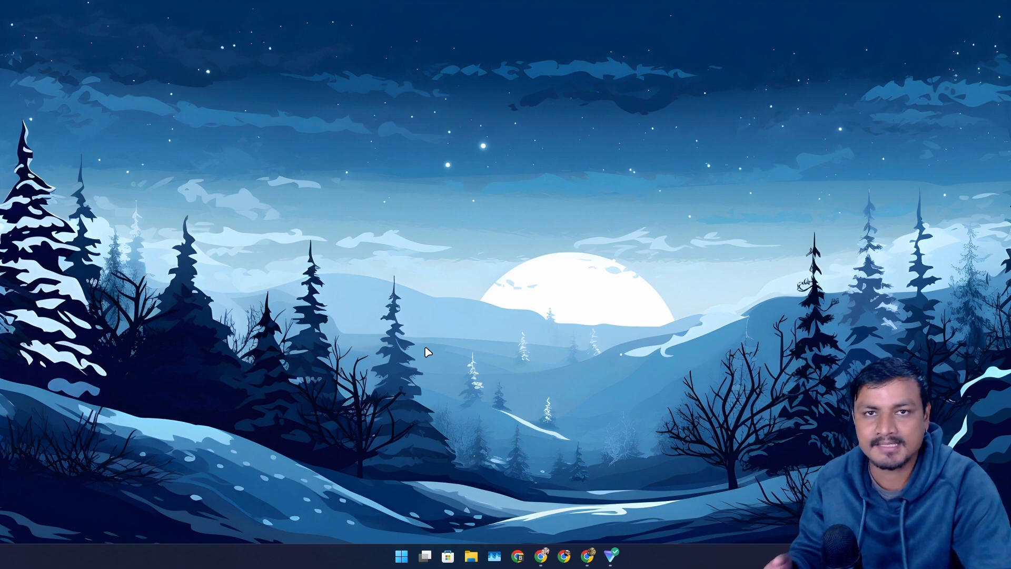
Restore the Proton VPN window from the taskbar, still connected to JP-FREE#7 over WireGuard
left_click(624, 556)
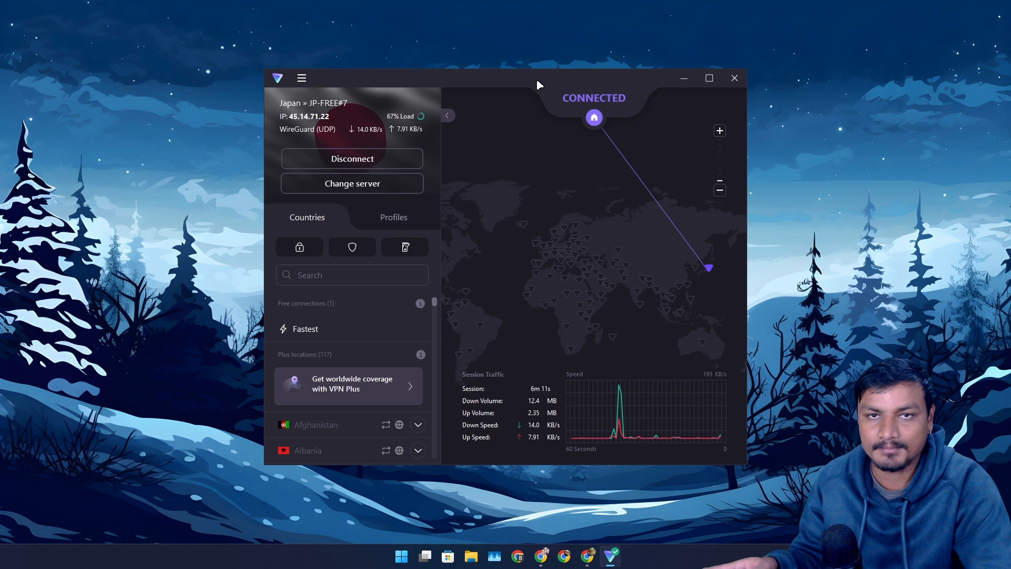
mouse_move(521, 88)
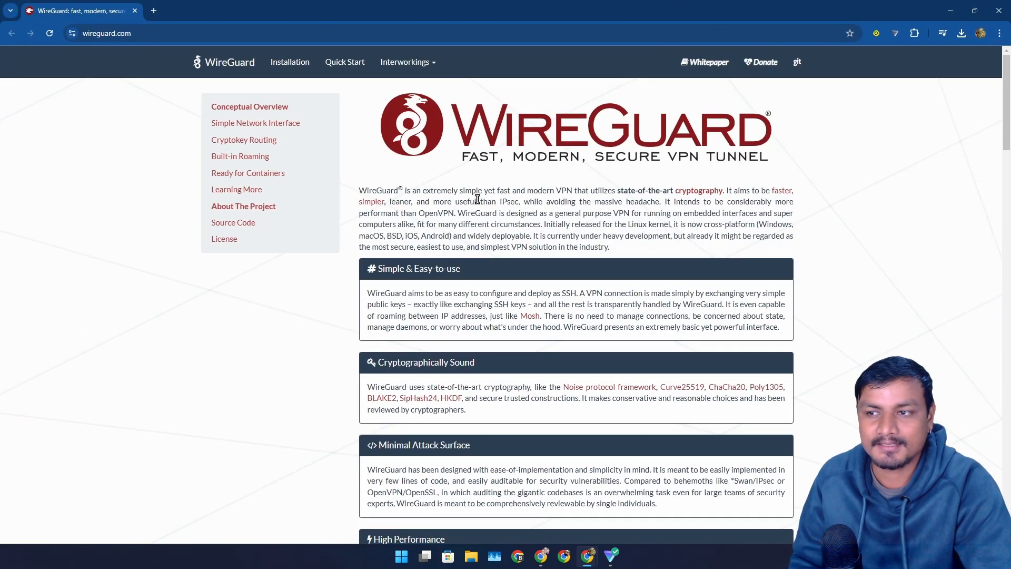
mouse_move(527, 172)
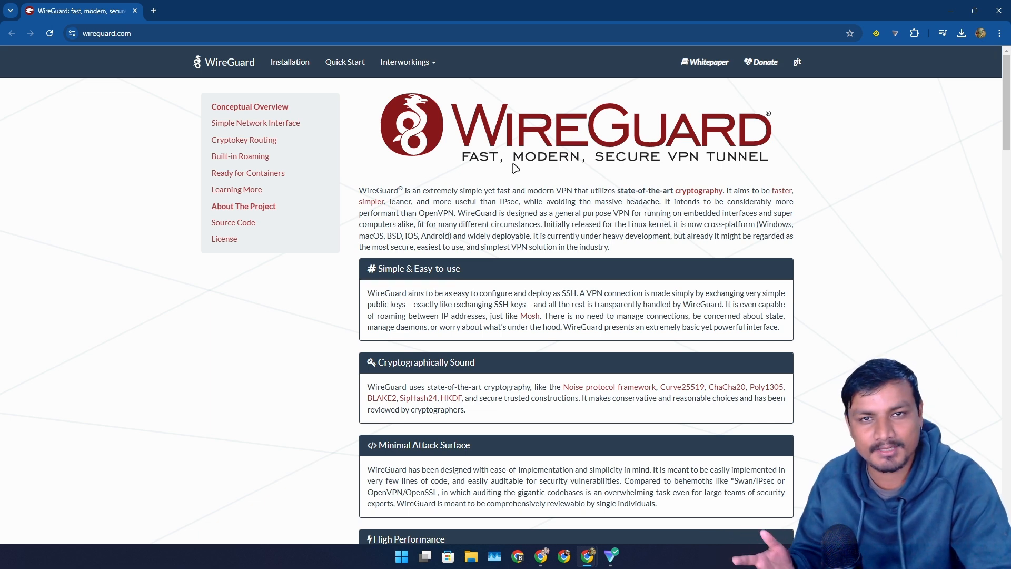
mouse_move(479, 162)
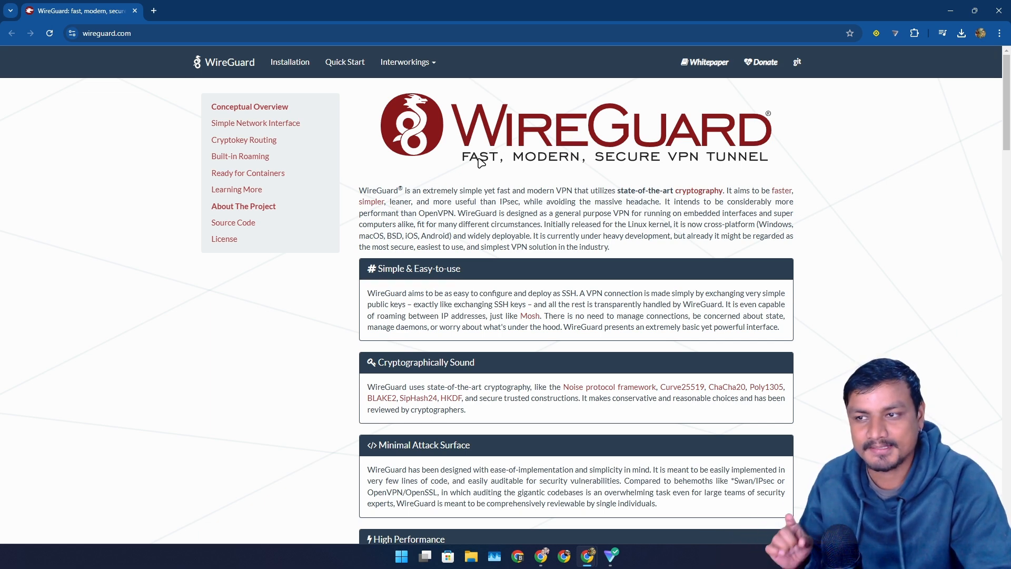
mouse_move(558, 213)
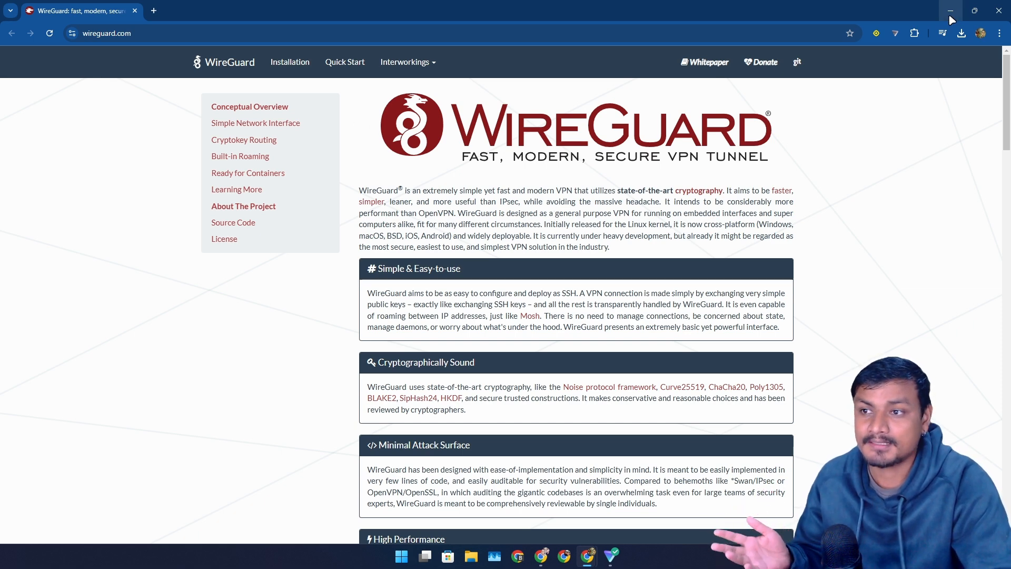
mouse_move(952, 19)
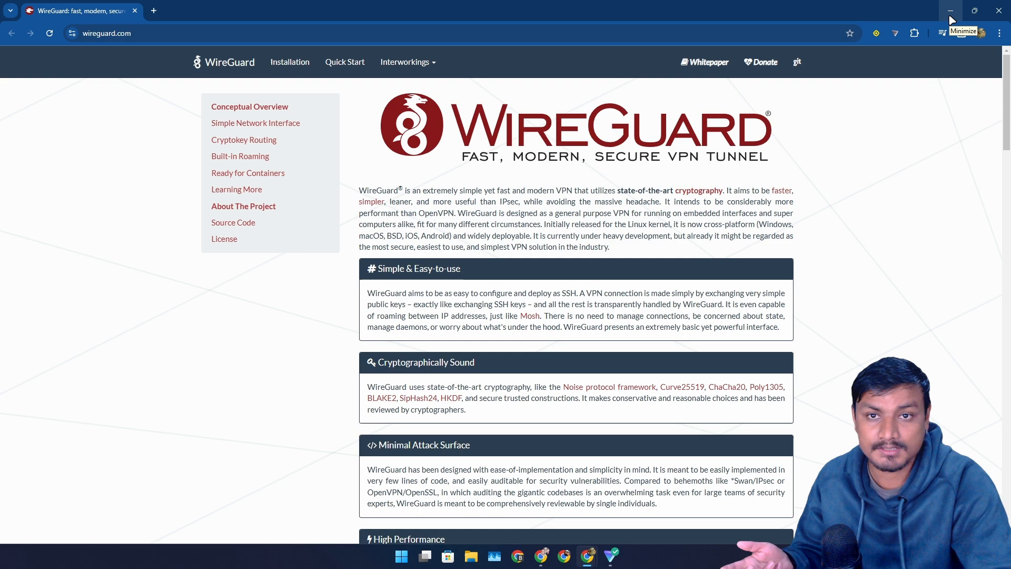
Minimize the WireGuard window and scroll the vpnjantit.com free WireGuard page through Asia and Europe server lists
left_click(951, 11)
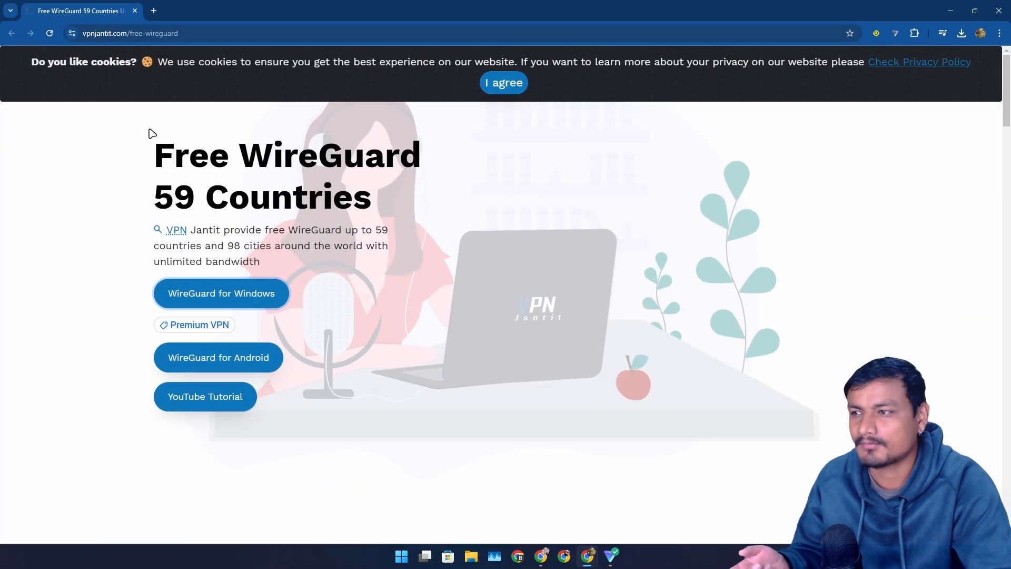
scroll("down", 3)
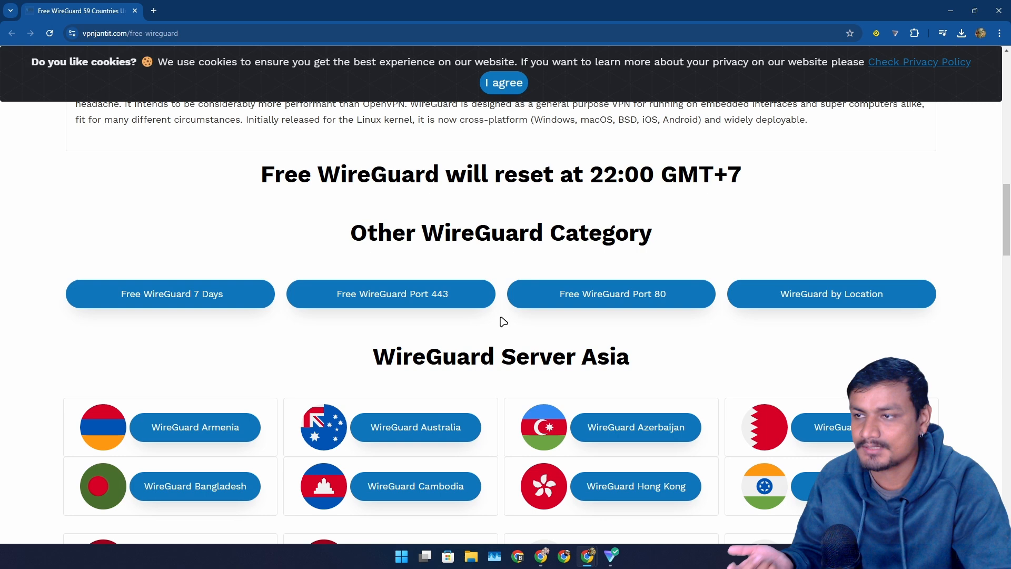
scroll("down", 3)
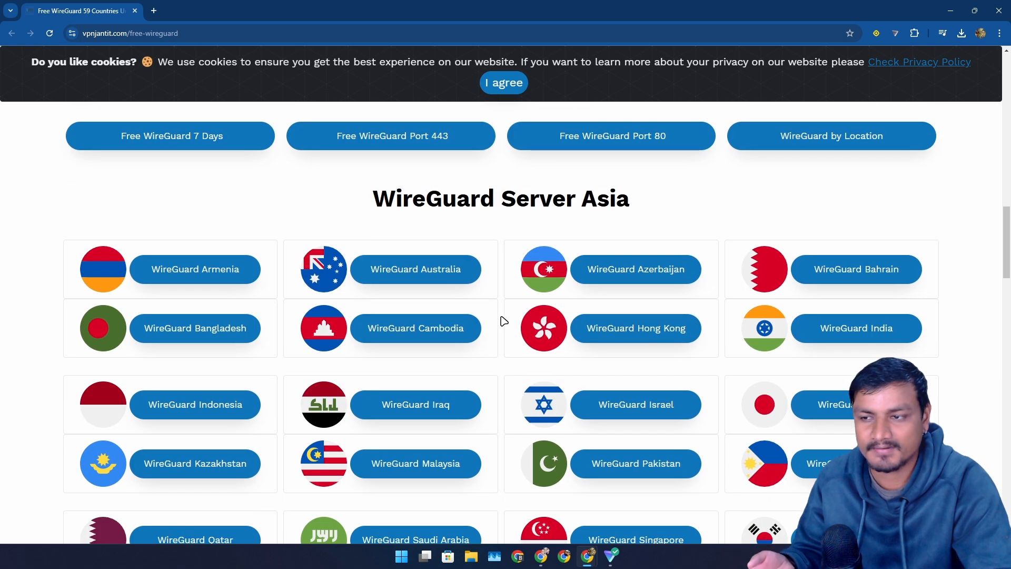
scroll("down", 3)
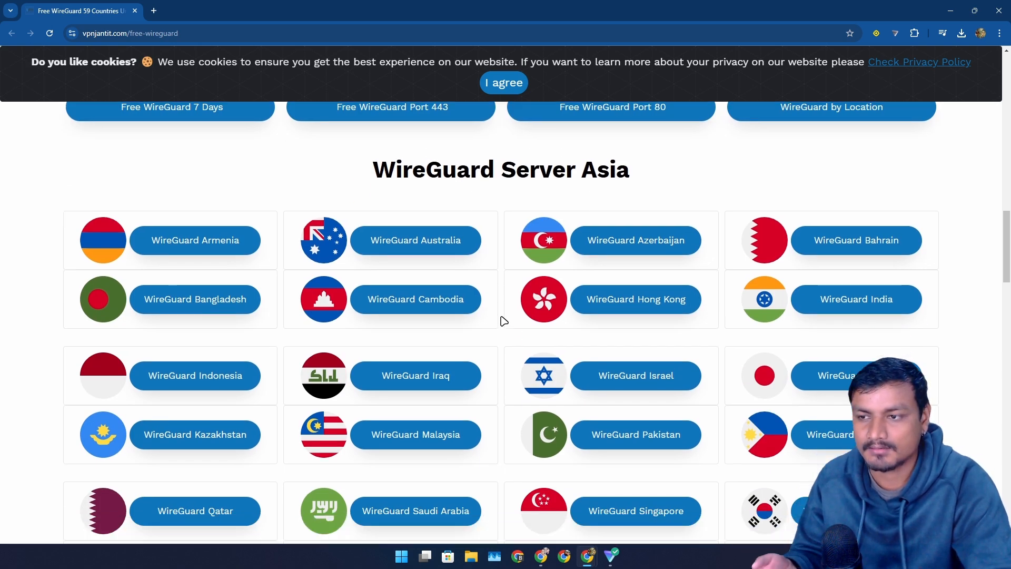
scroll("down", 3)
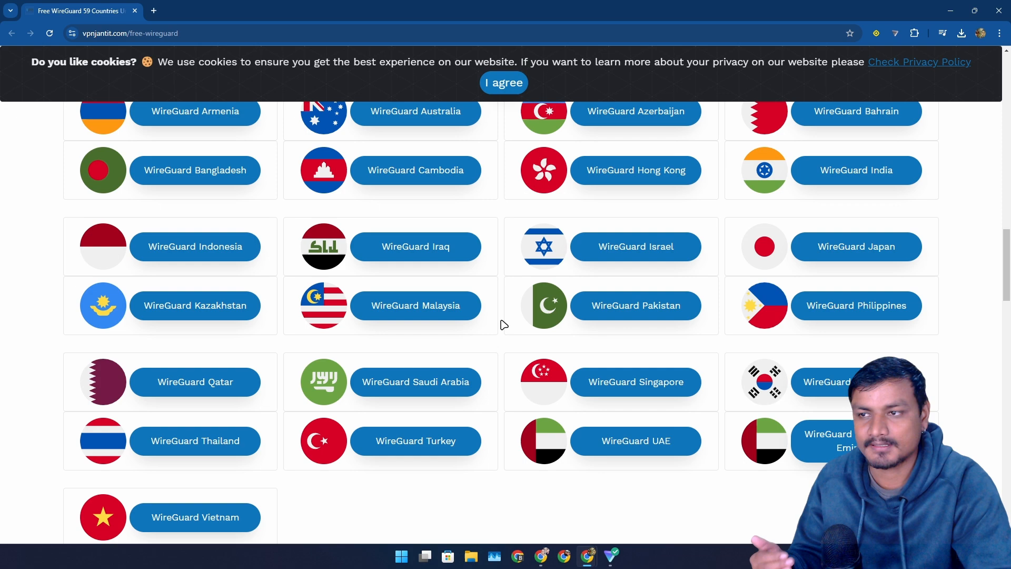
scroll("down", 3)
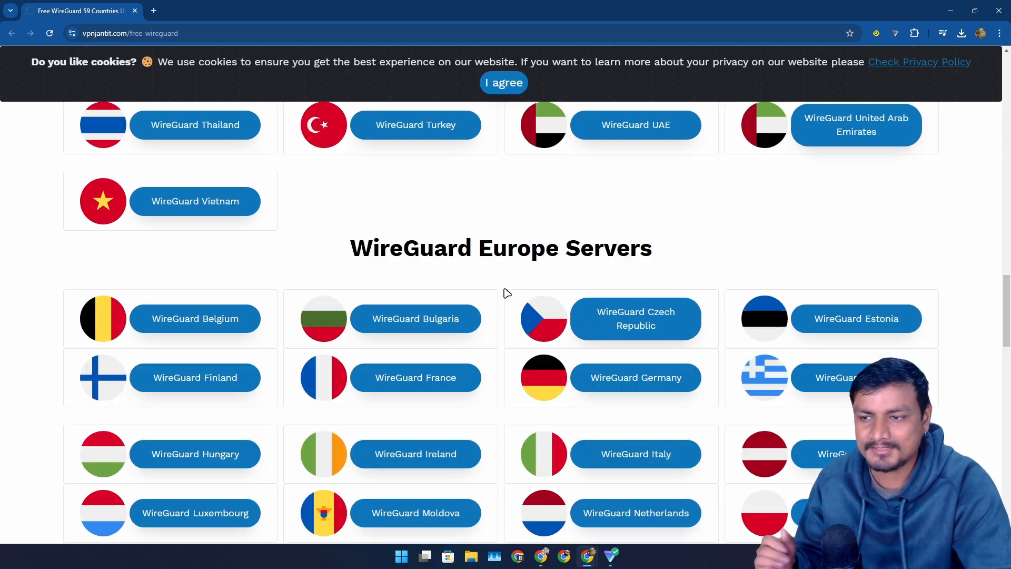
scroll("down", 3)
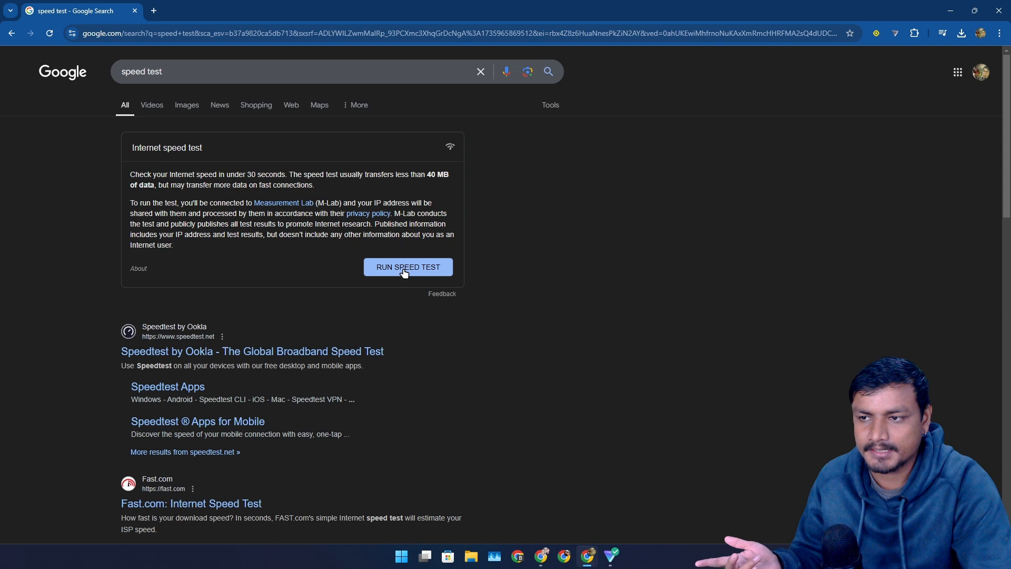
Run the Google speed test (142.2 Mbps down, 21.8 Mbps up via Tokyo) and dismiss the results
left_click(610, 557)
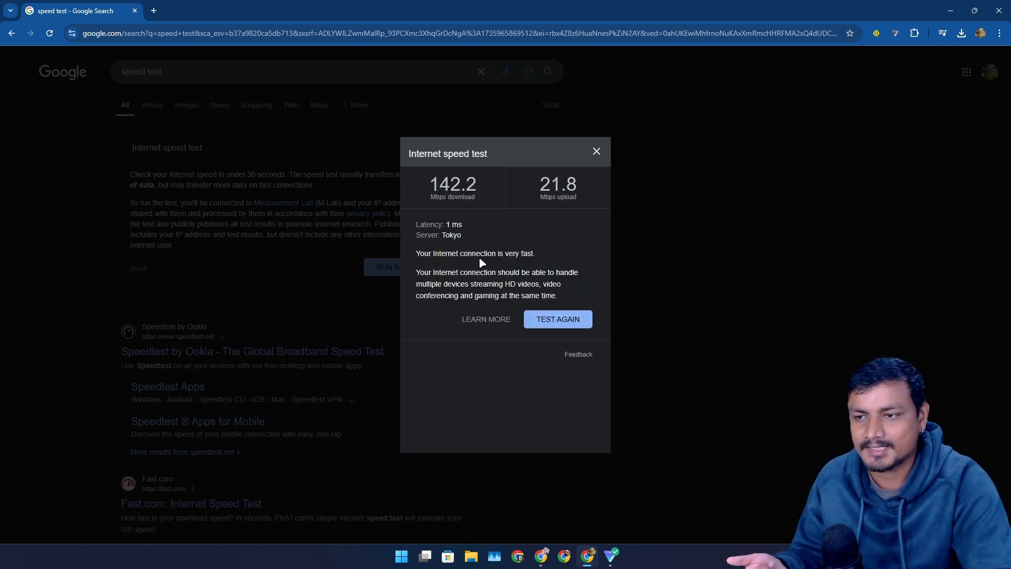
mouse_move(460, 277)
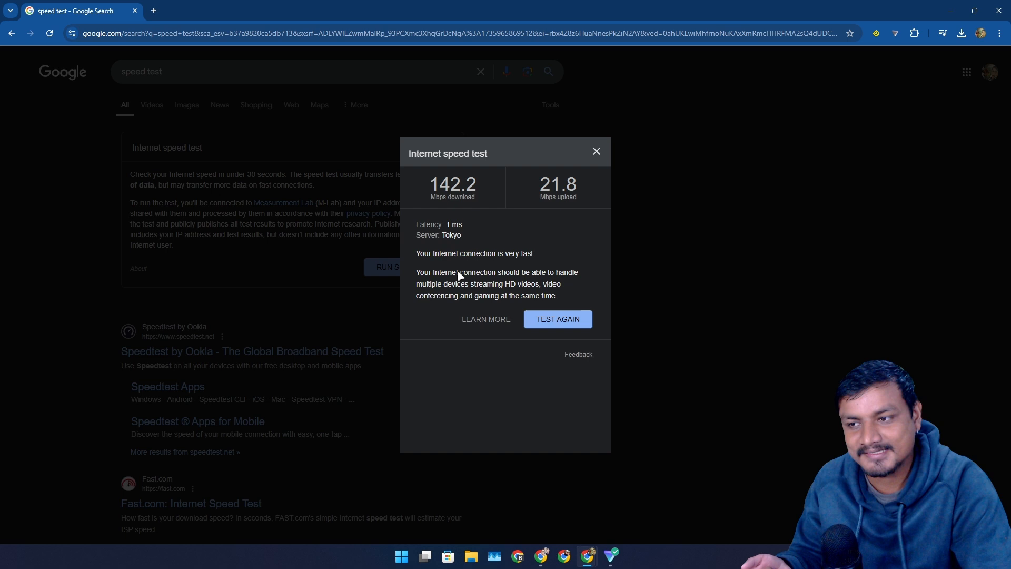
mouse_move(570, 282)
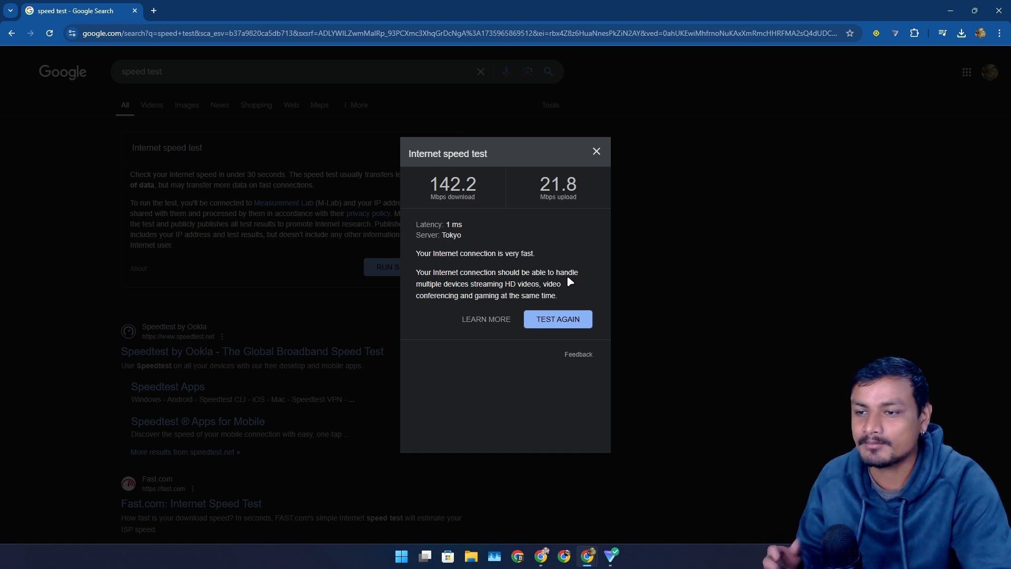
mouse_move(469, 291)
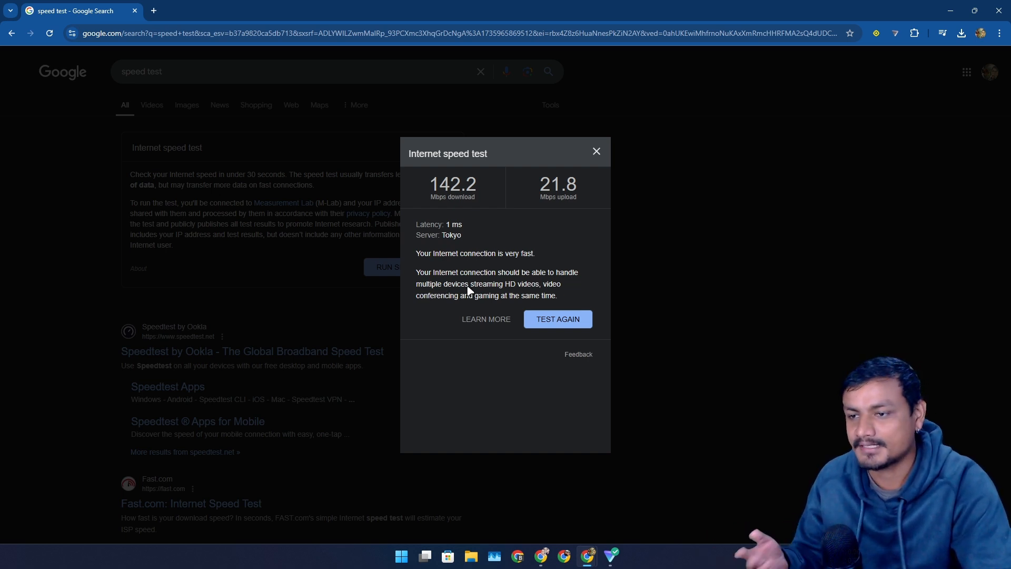
mouse_move(606, 179)
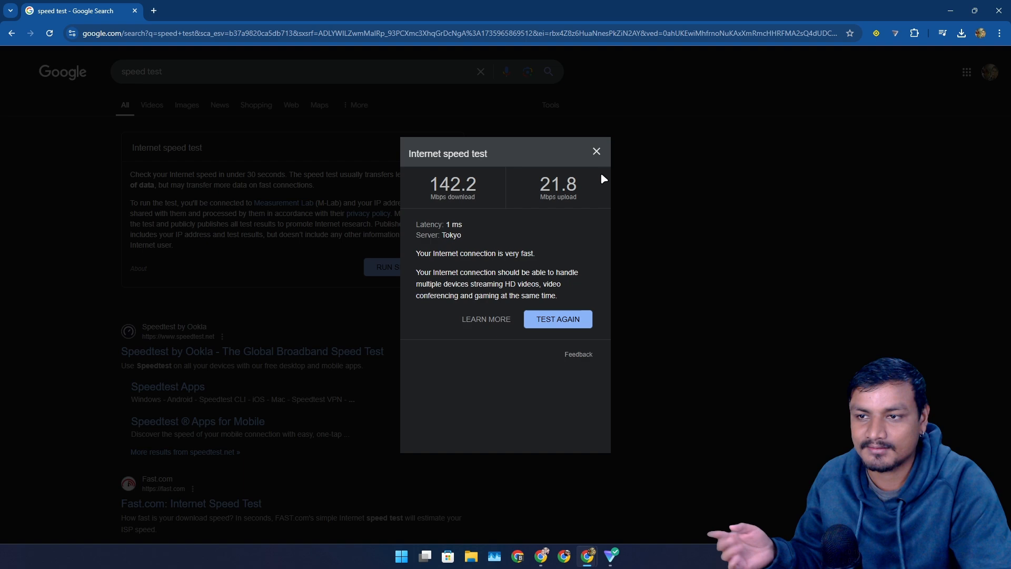
left_click(596, 152)
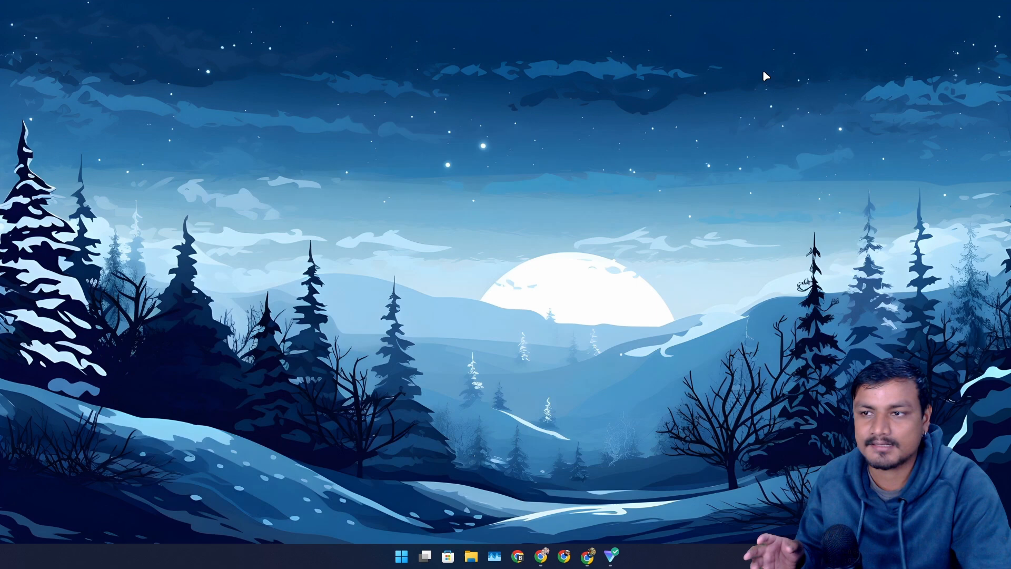
left_click(620, 556)
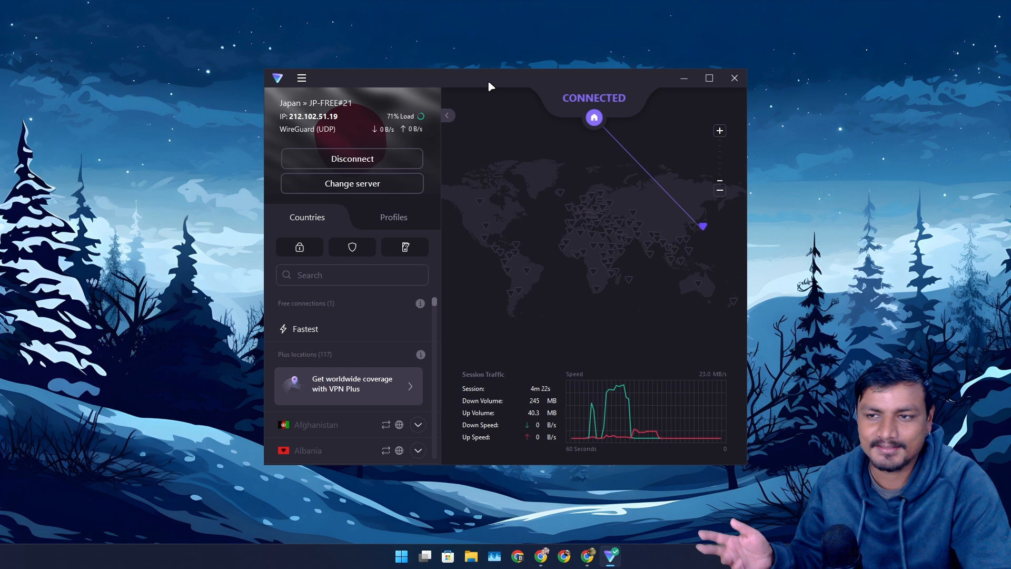
mouse_move(501, 82)
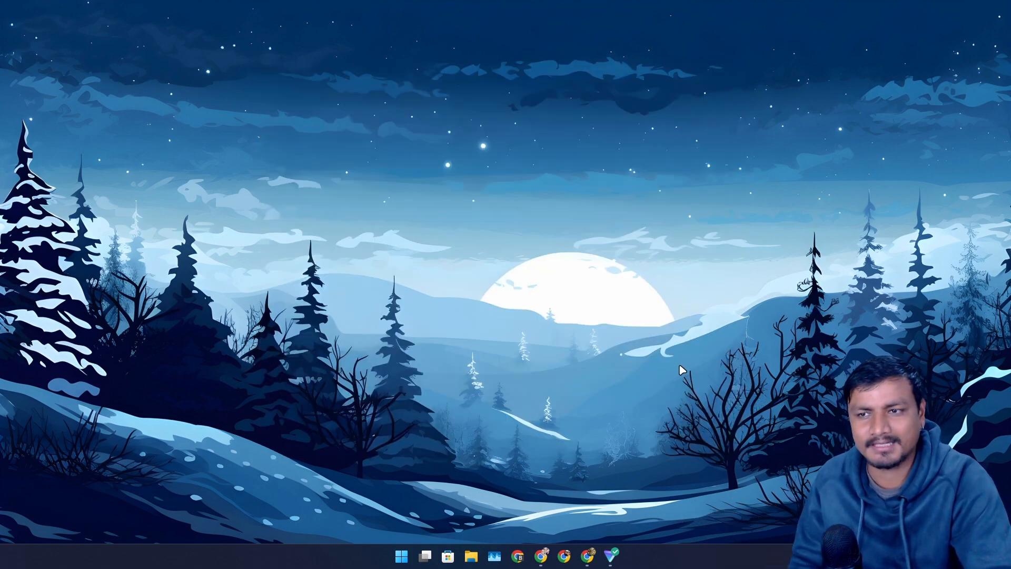
Switch to the protonvpn.com Chrome window showing the Download menu with device apps and extensions
left_click(613, 557)
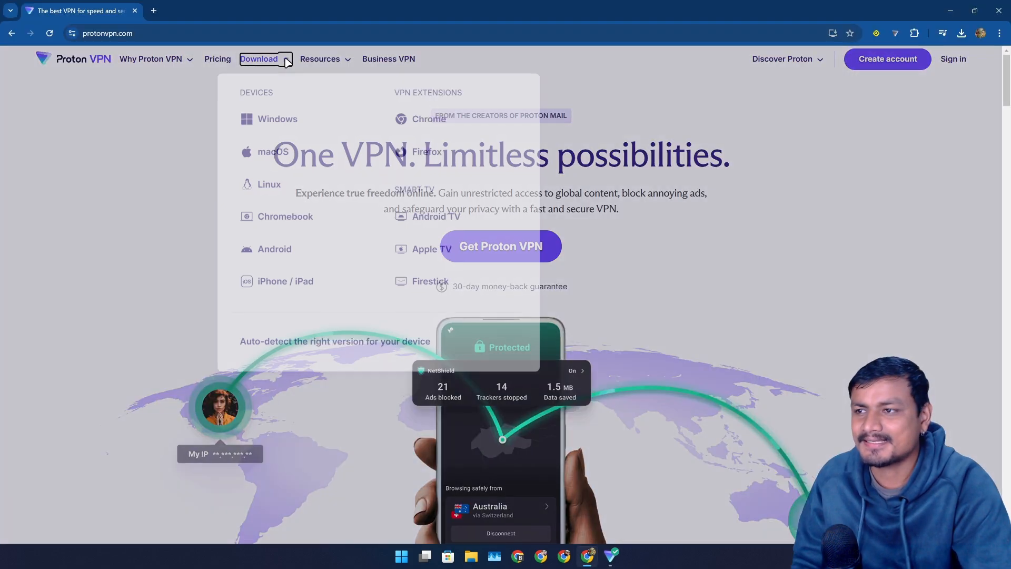
mouse_move(303, 131)
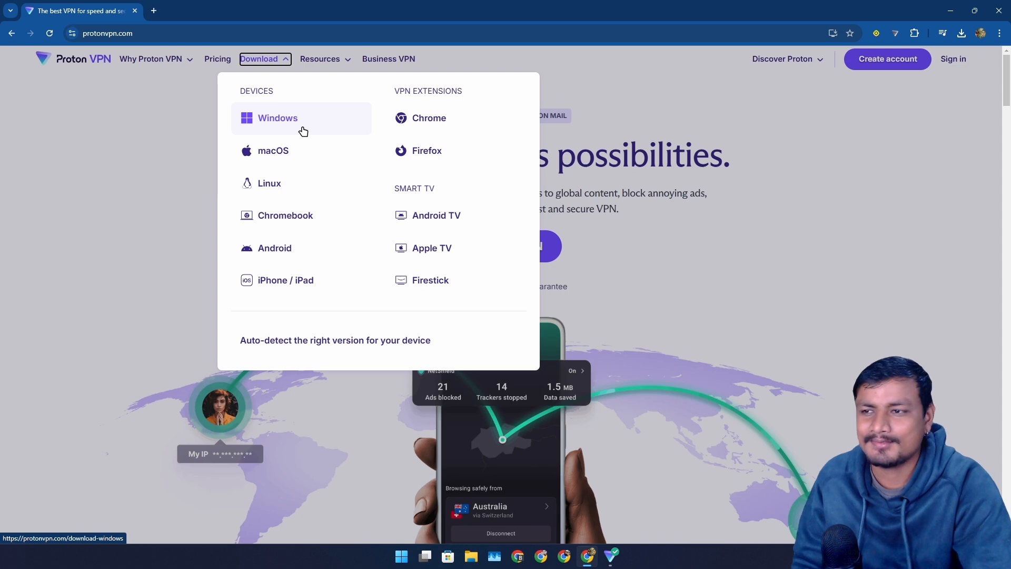
mouse_move(275, 137)
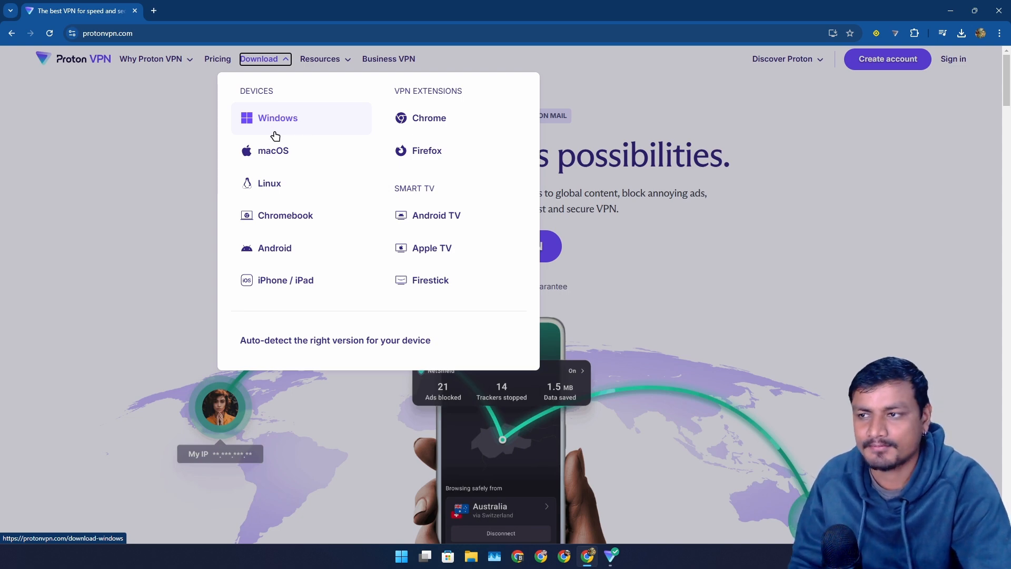
mouse_move(292, 249)
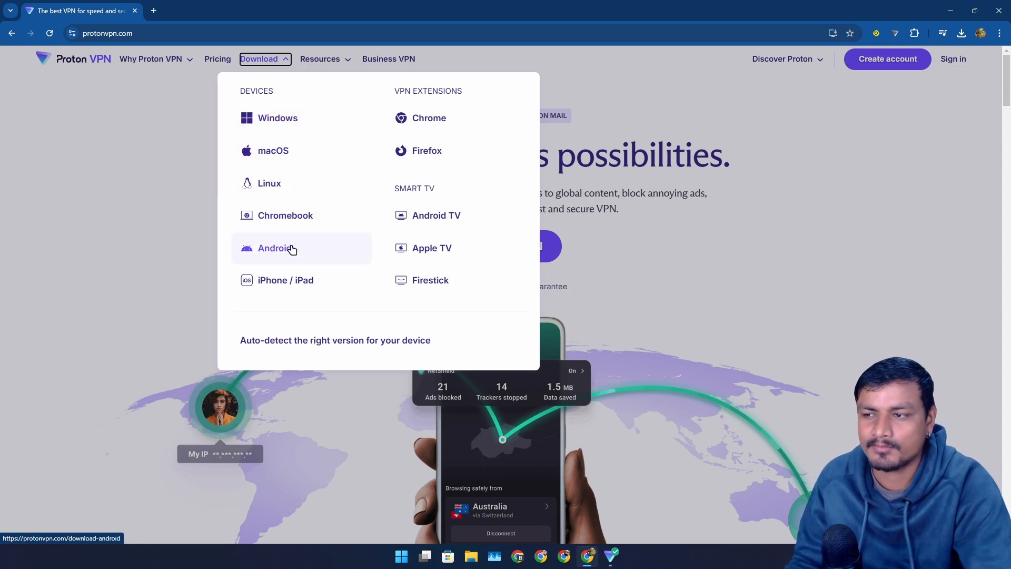
mouse_move(449, 120)
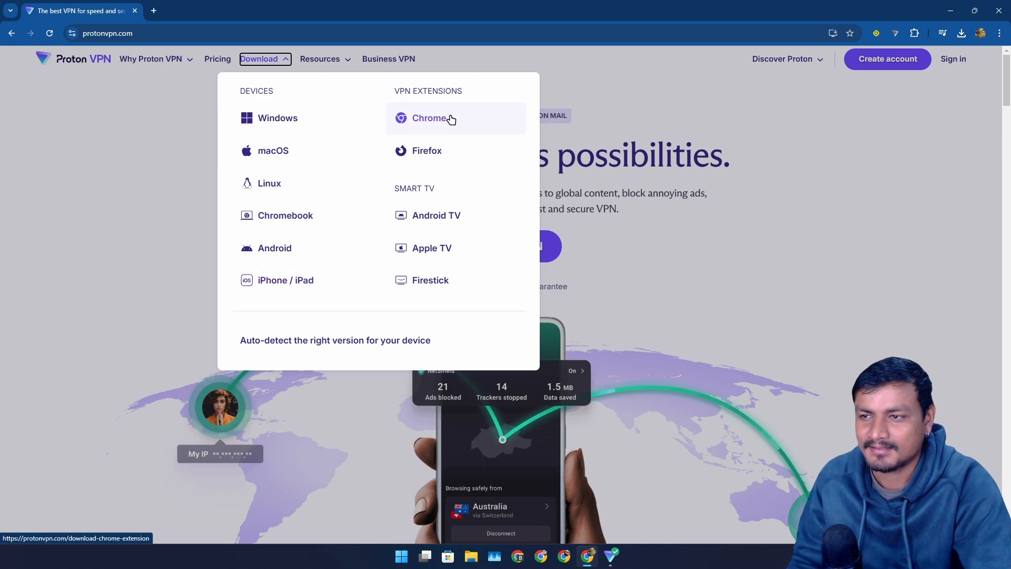